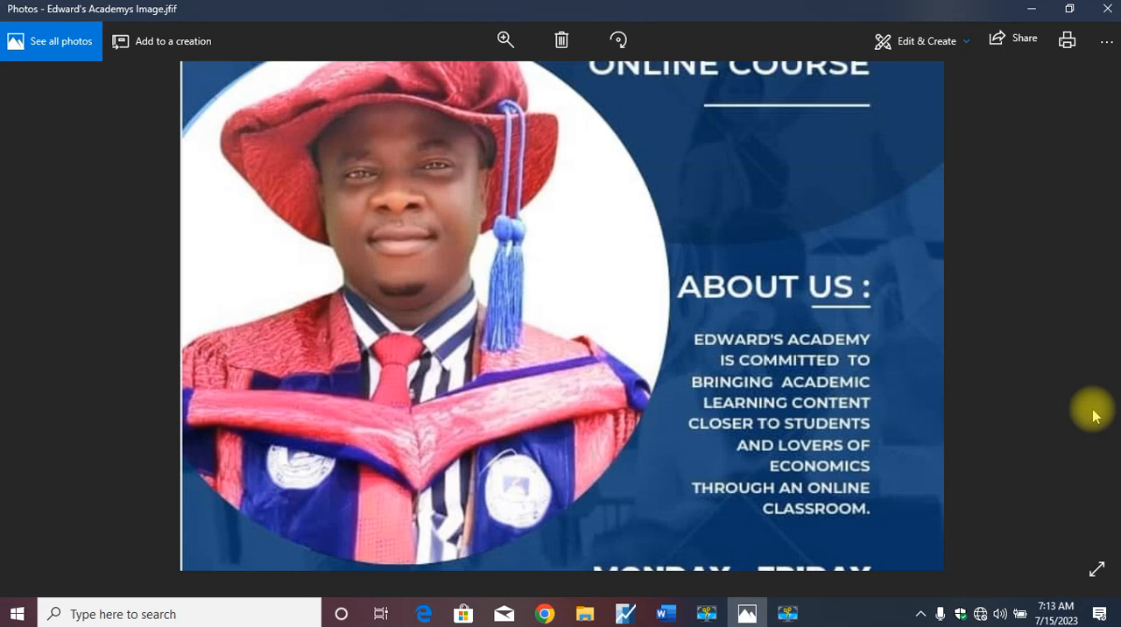
{"action": "mouse_move", "coordinate": [666, 613]}
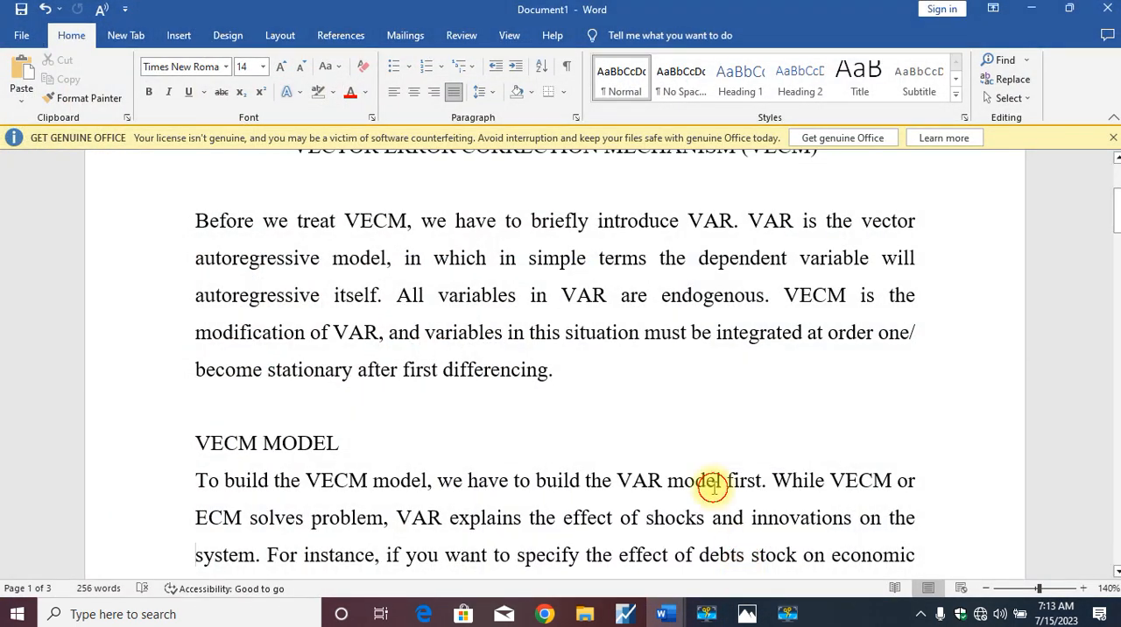
{"action": "key", "text": "pageup"}
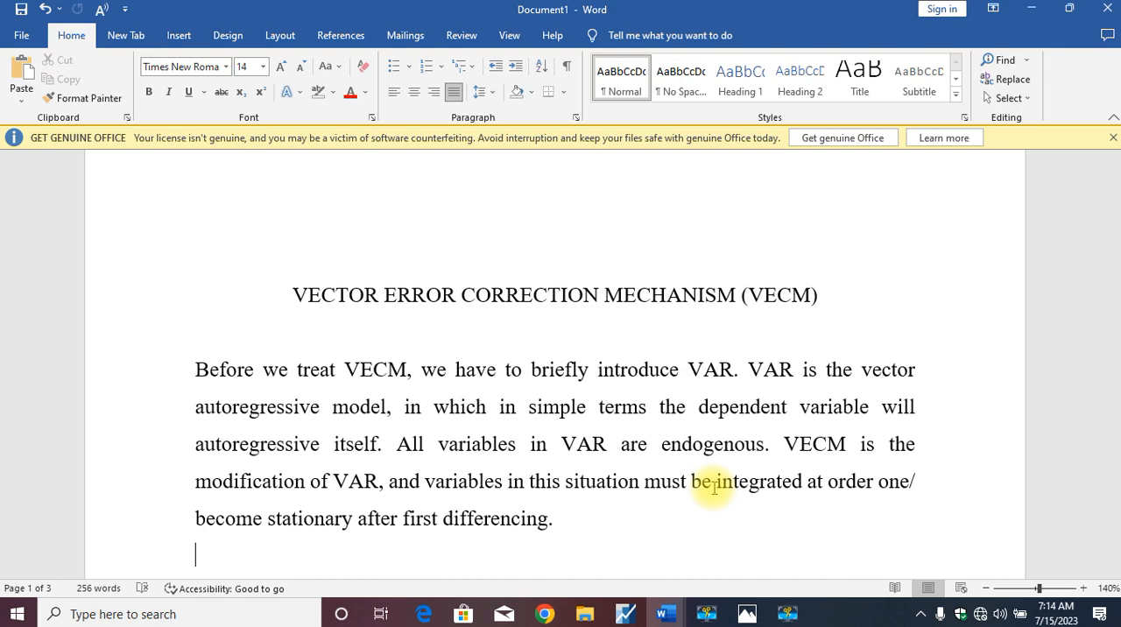
- Scroll past the VECM MODEL paragraph to the HDI equation under Model Building (VAR model)
{"action": "scroll", "scroll_direction": "down", "scroll_amount": 3}
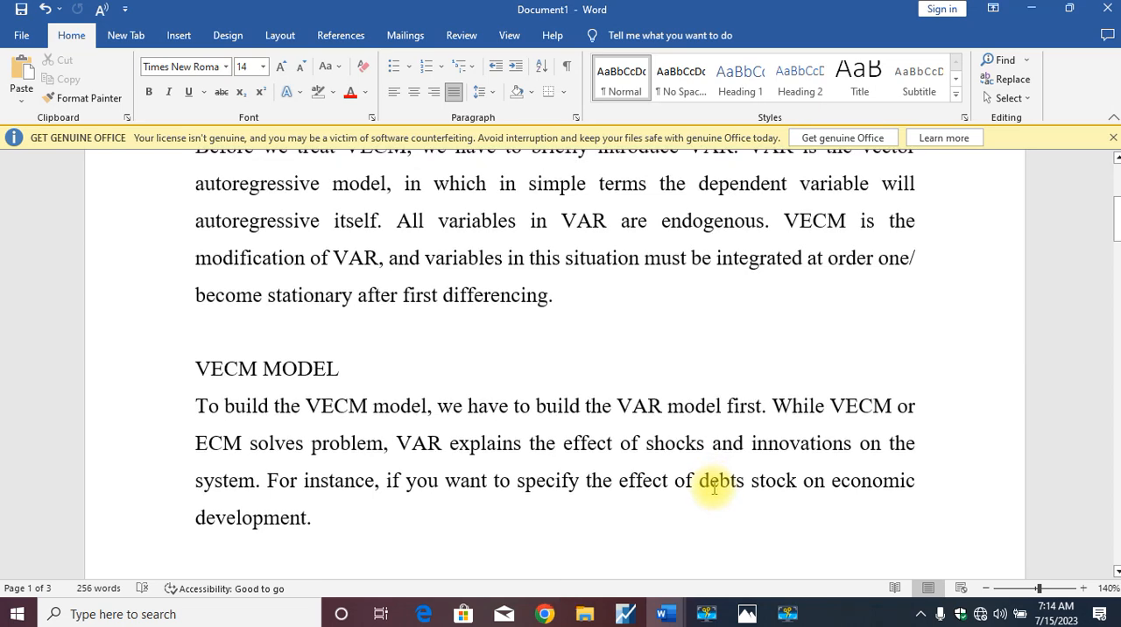
{"action": "key", "text": "enter"}
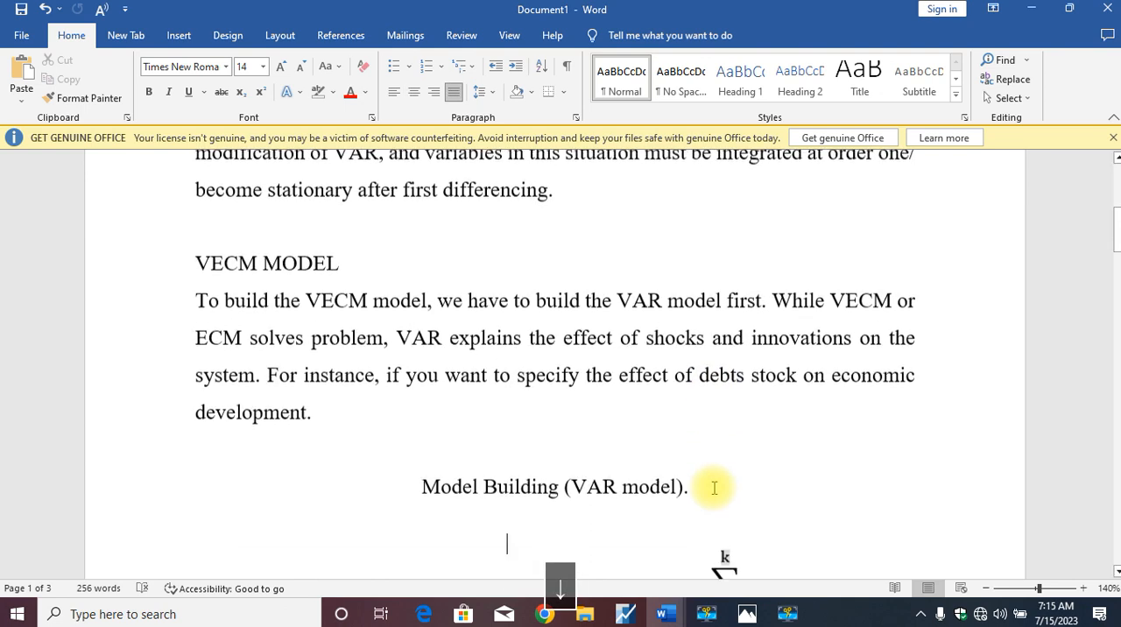
{"action": "scroll", "scroll_direction": "down", "scroll_amount": 3}
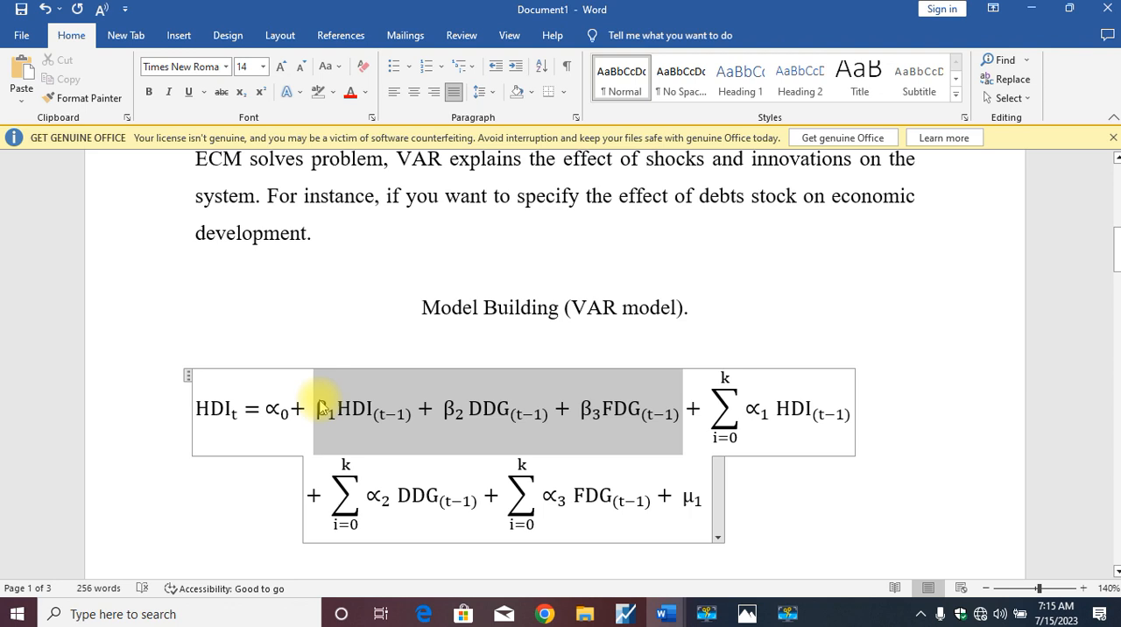
{"action": "left_click", "coordinate": [770, 411]}
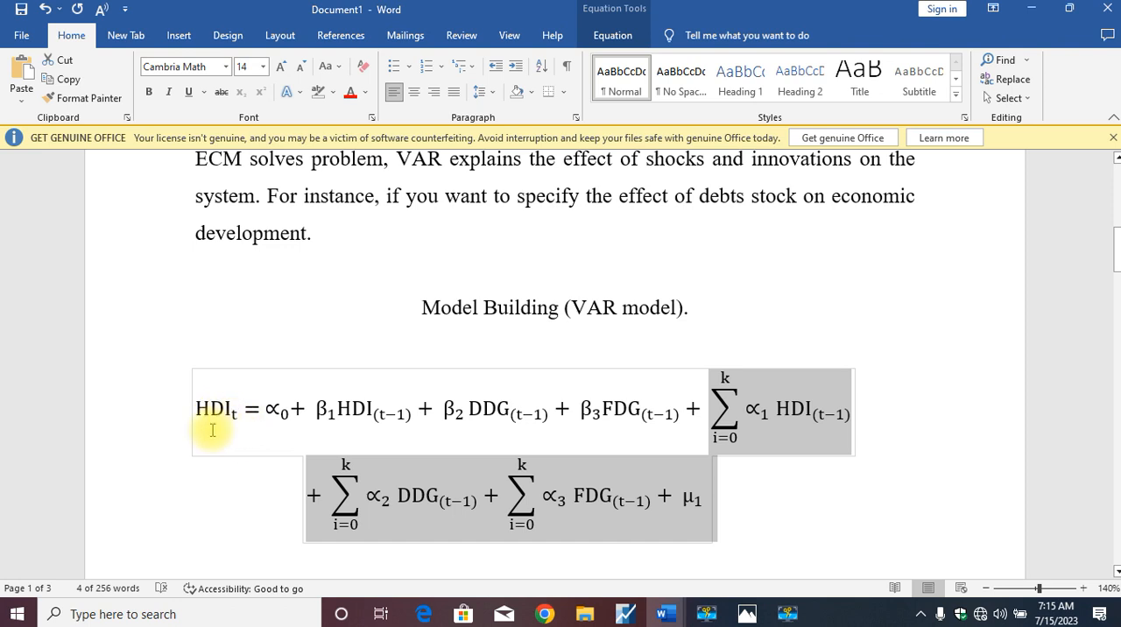
{"action": "mouse_move", "coordinate": [301, 416]}
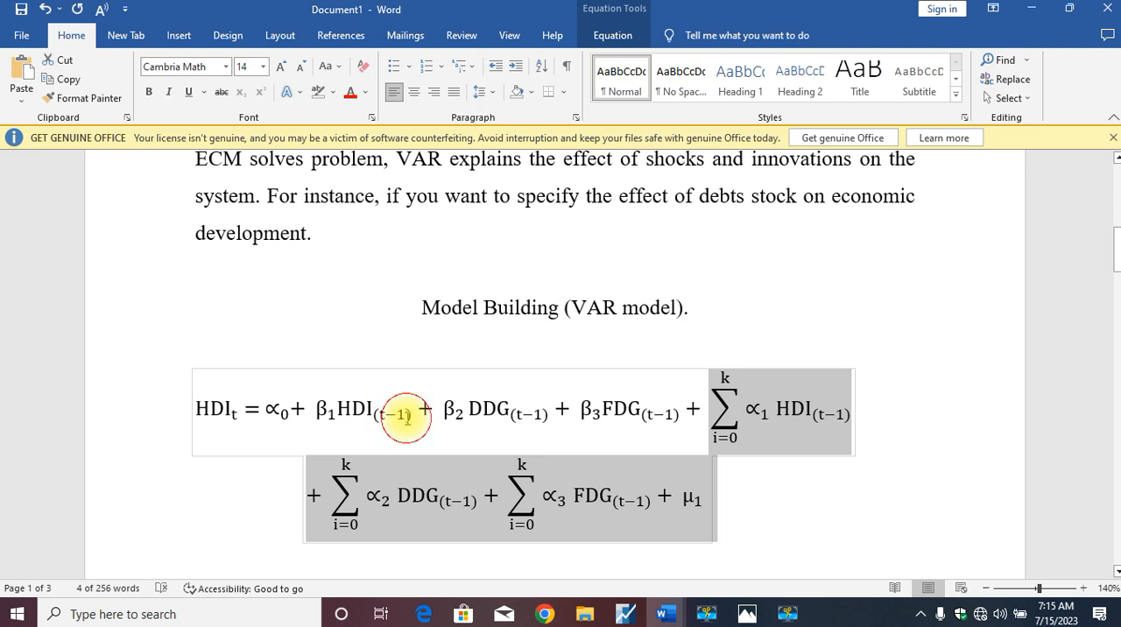
{"action": "left_click", "coordinate": [388, 413]}
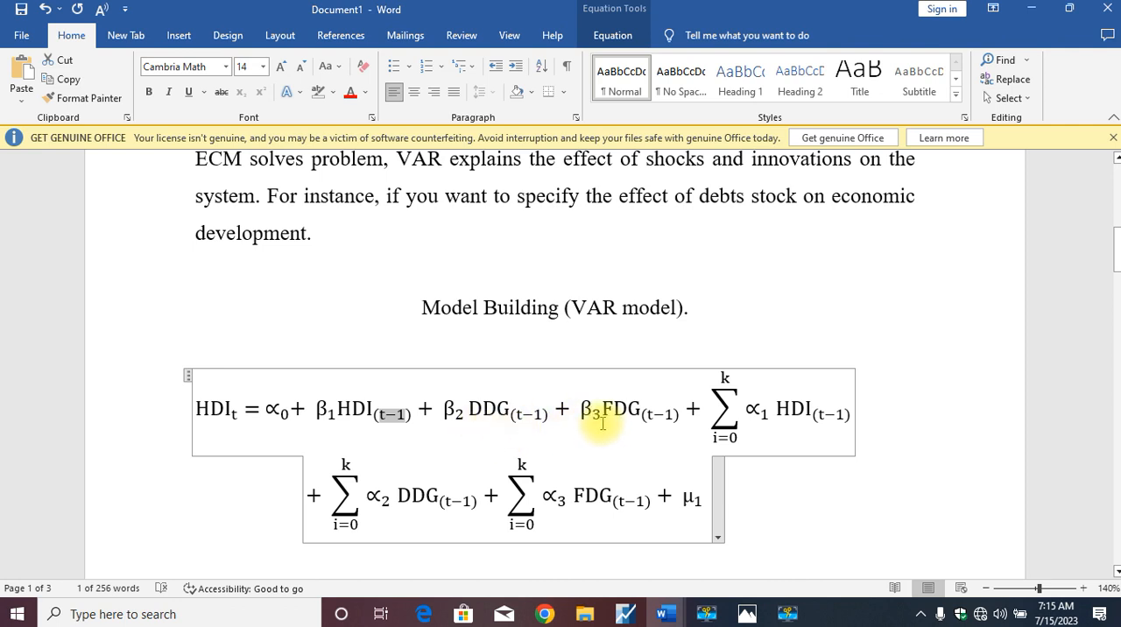
{"action": "mouse_move", "coordinate": [487, 410]}
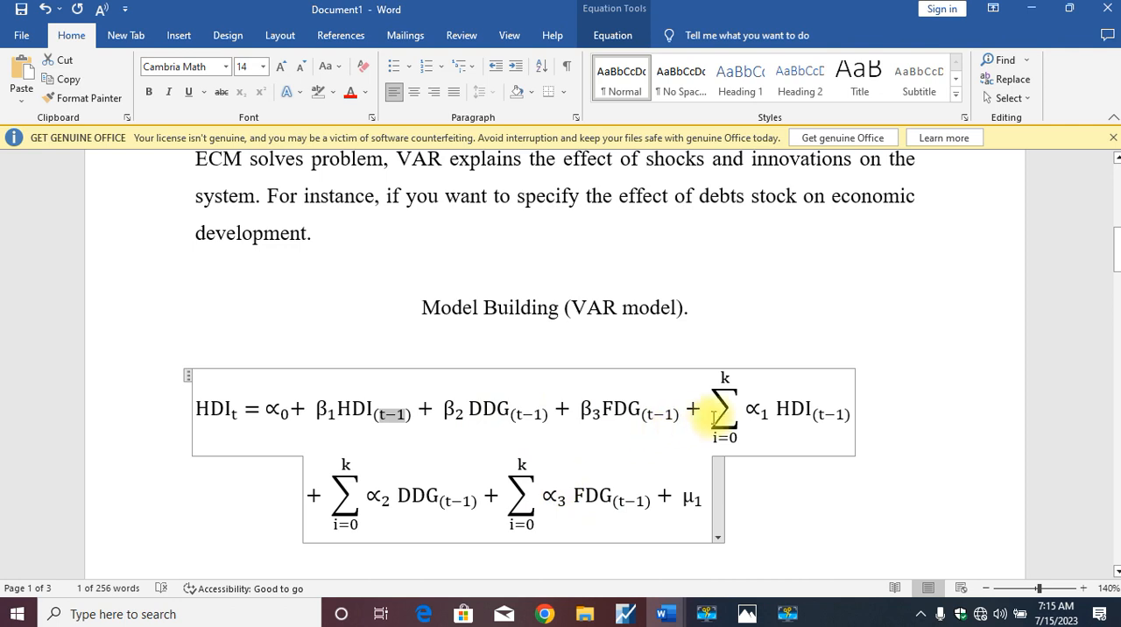
{"action": "mouse_move", "coordinate": [595, 469]}
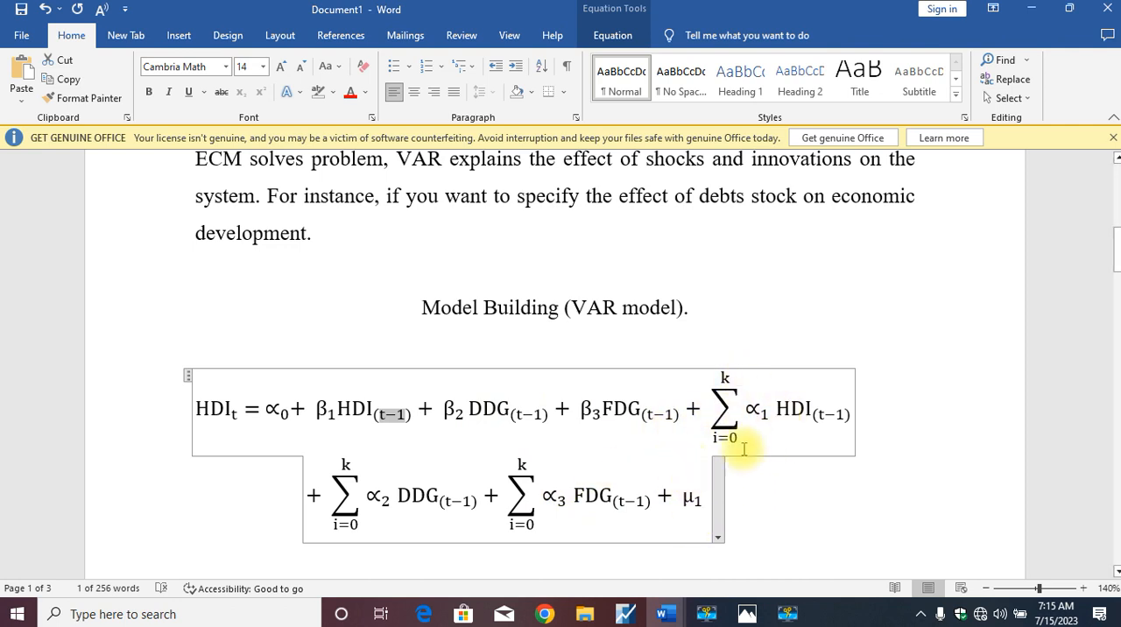
{"action": "mouse_move", "coordinate": [792, 428]}
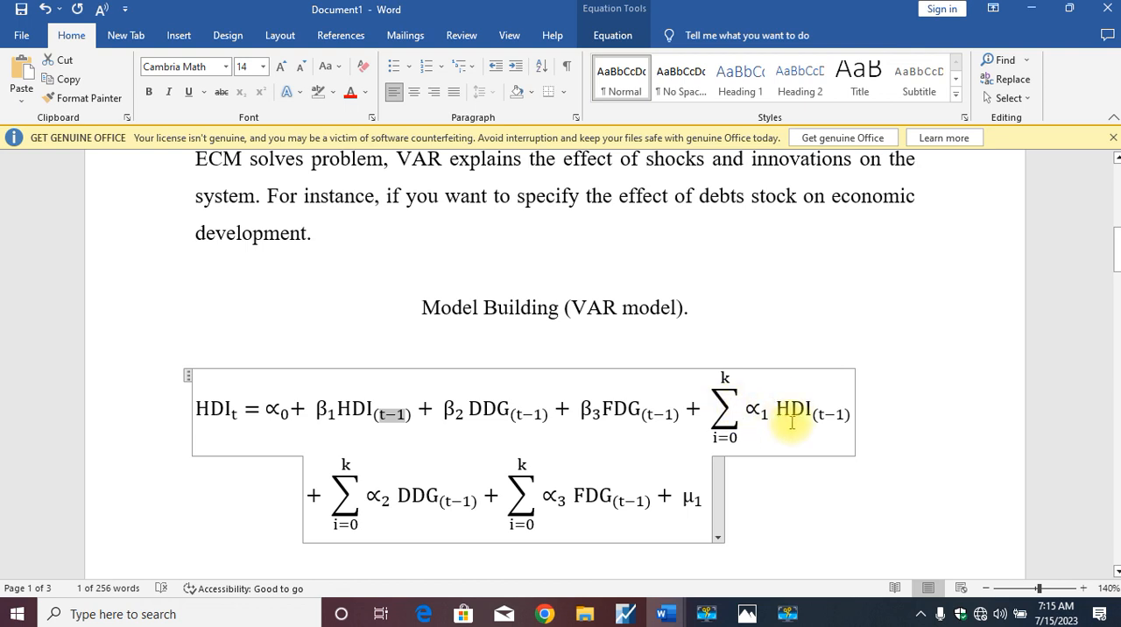
{"action": "mouse_move", "coordinate": [499, 457]}
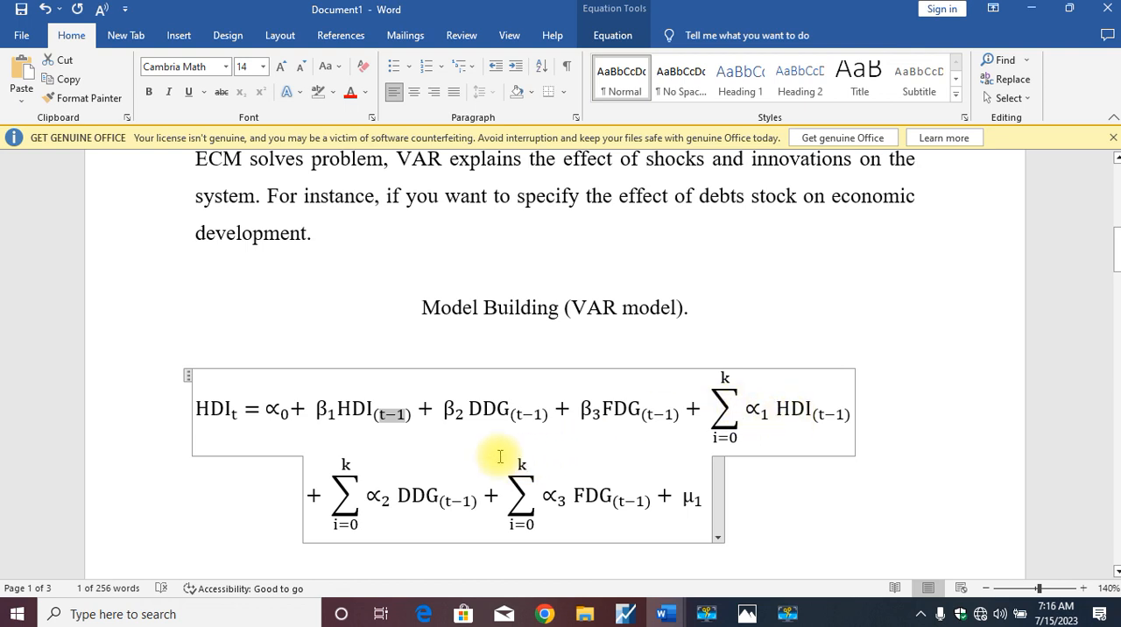
- Change the upper limit of the DDG summation in the HDI equation to m
{"action": "left_click", "coordinate": [347, 462]}
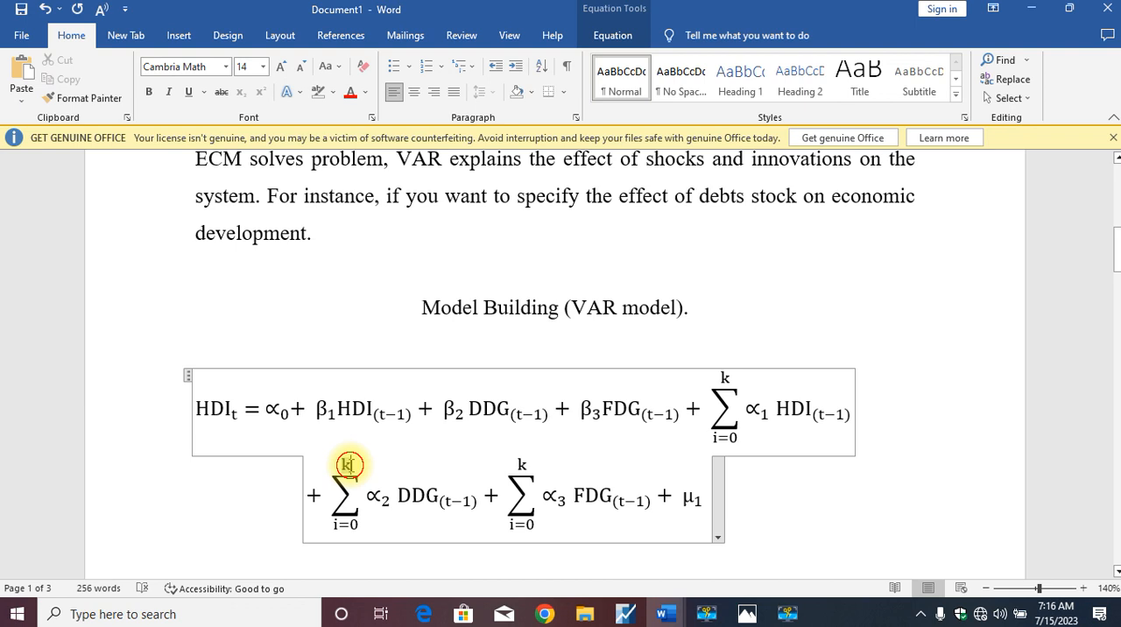
{"action": "type", "text": "m"}
{"action": "left_click", "coordinate": [522, 464]}
{"action": "type", "text": "n"}
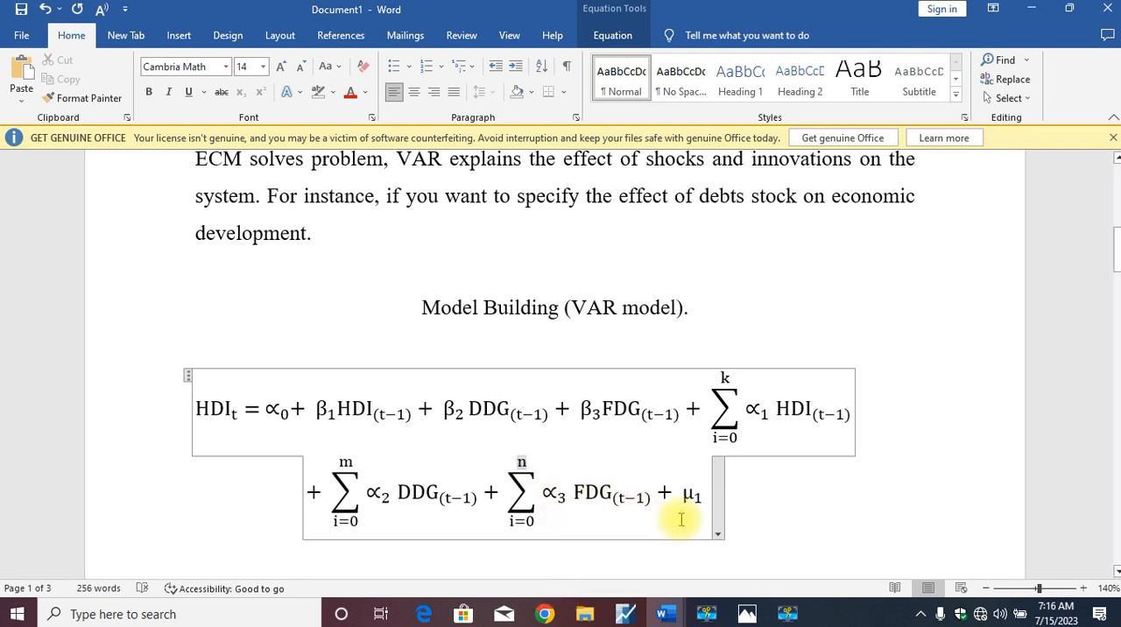
{"action": "mouse_move", "coordinate": [784, 448]}
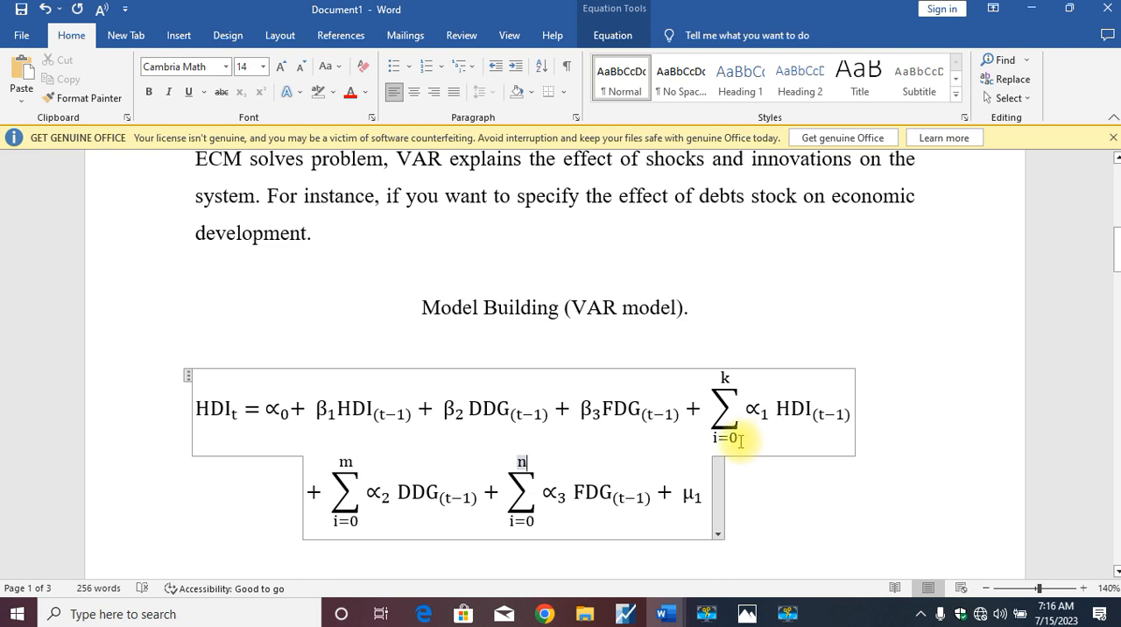
{"action": "mouse_move", "coordinate": [760, 441]}
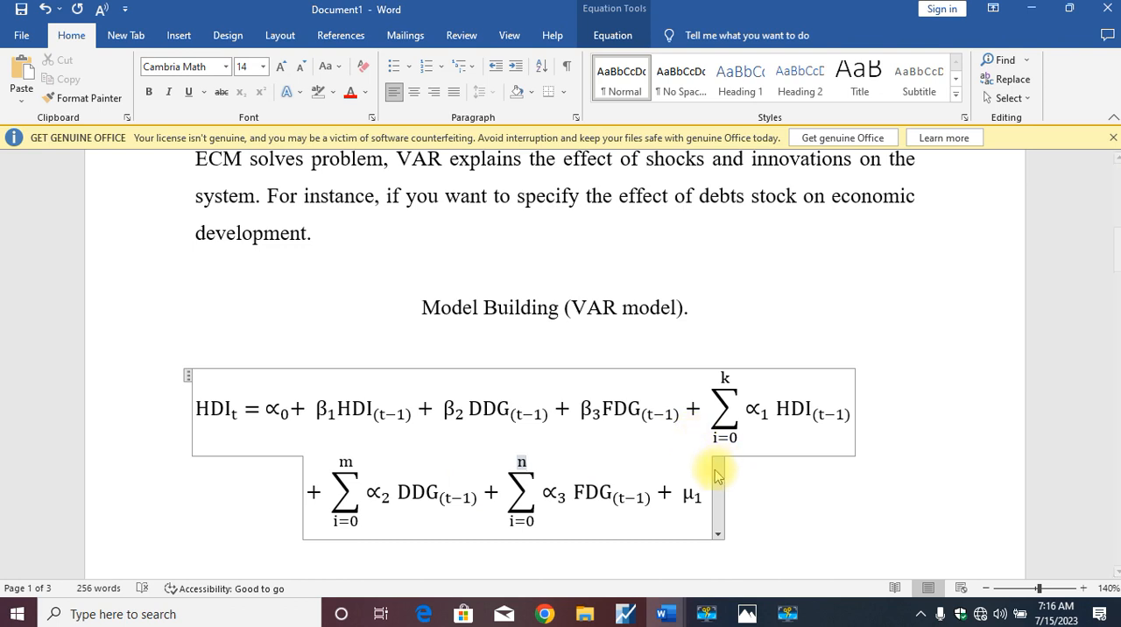
{"action": "mouse_move", "coordinate": [630, 325]}
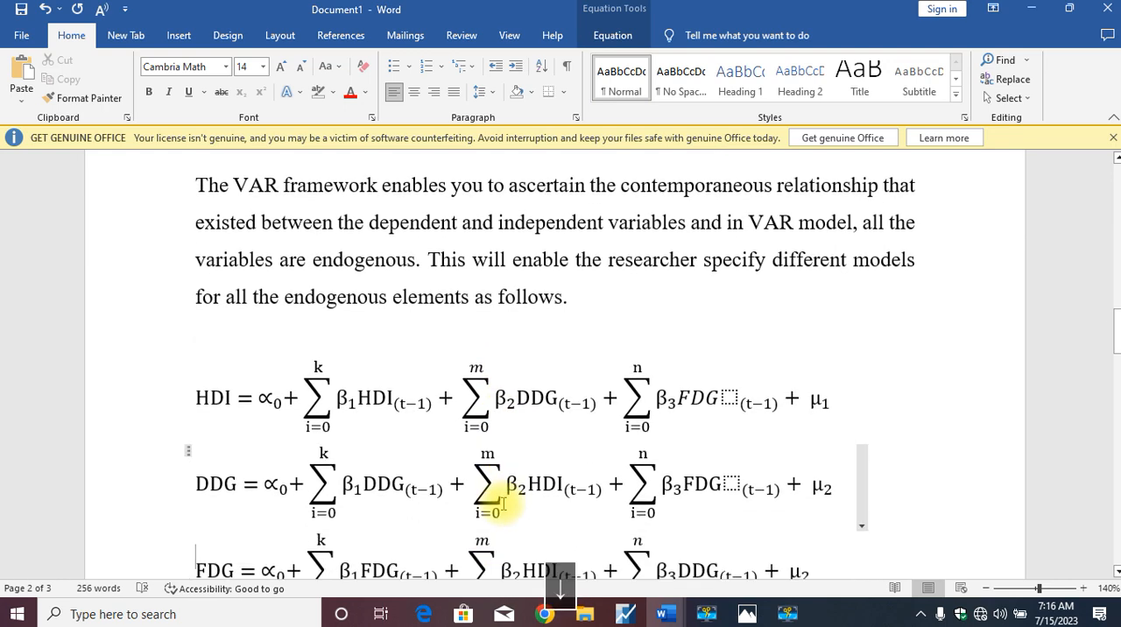
- Review the HDI and DDG equations and scroll to the 'Where k, m, n = lag length' notation list
{"action": "scroll", "scroll_direction": "down", "scroll_amount": 3}
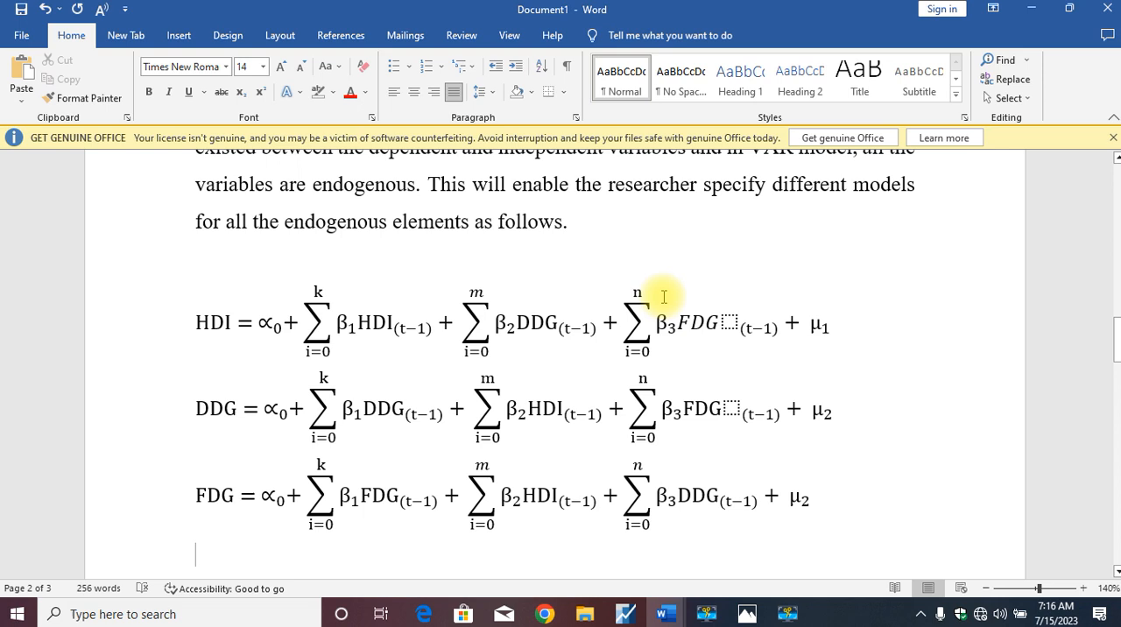
{"action": "left_click", "coordinate": [221, 324]}
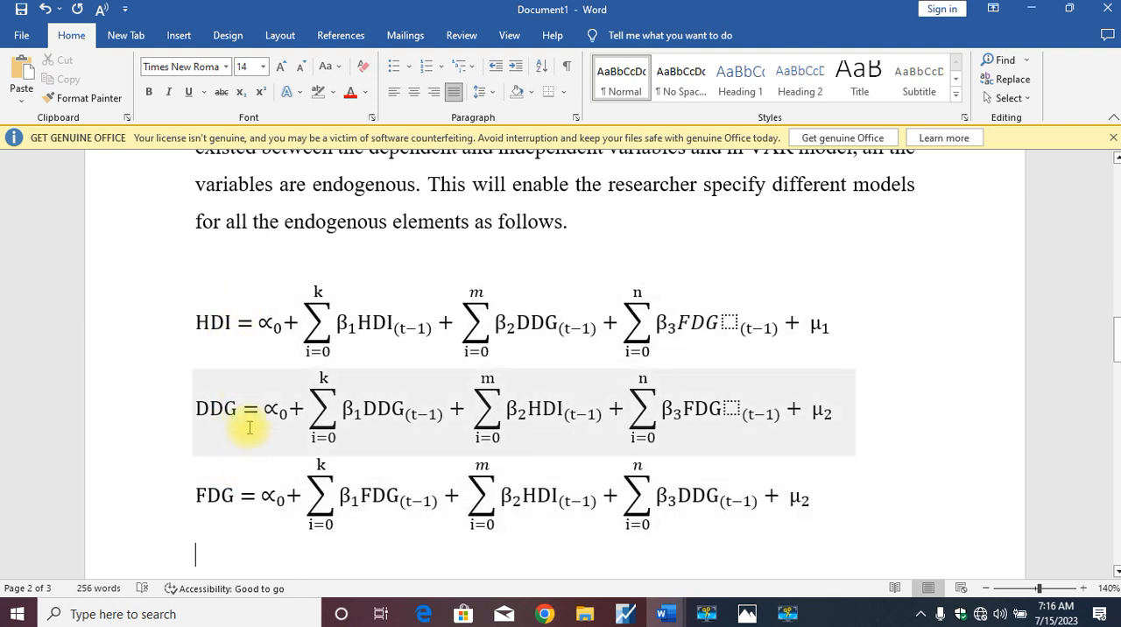
{"action": "left_click", "coordinate": [245, 497]}
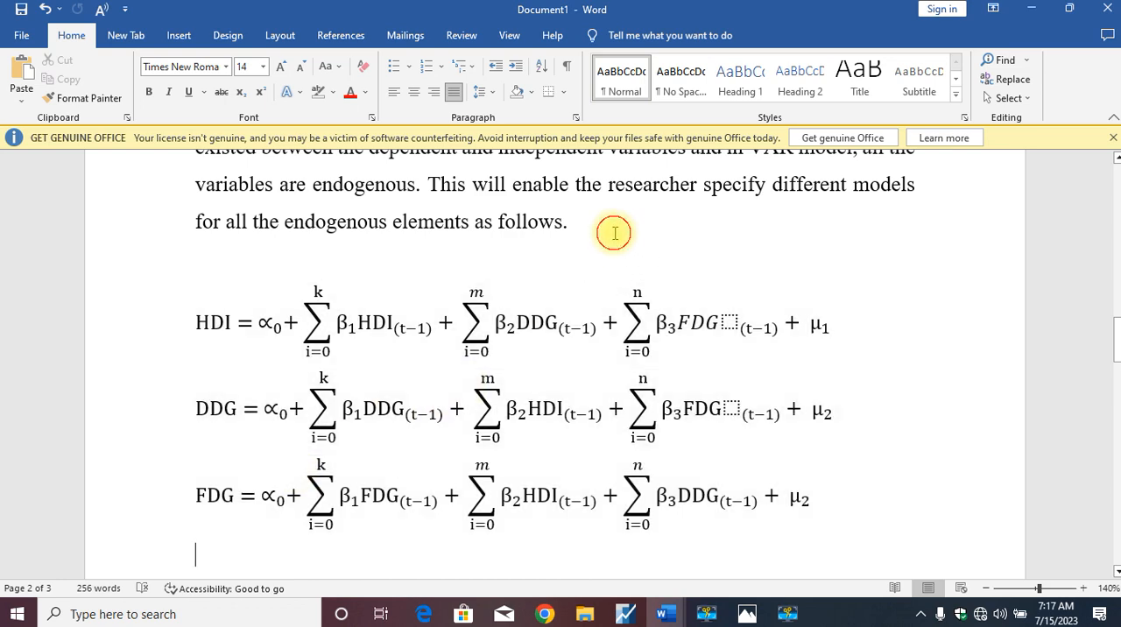
{"action": "scroll", "scroll_direction": "down", "scroll_amount": 3}
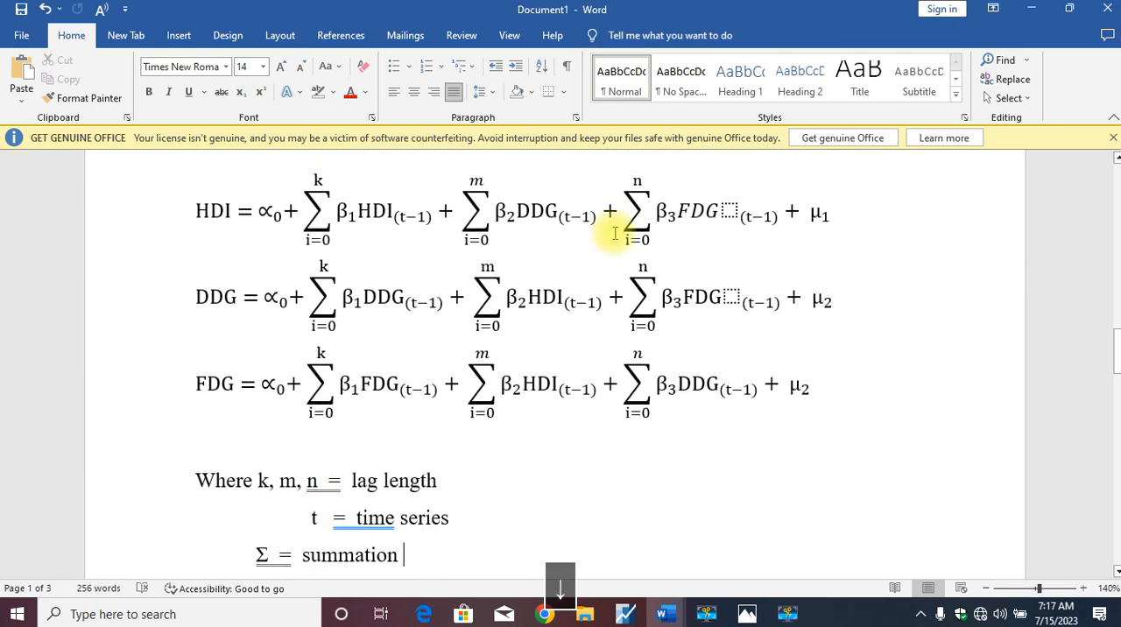
{"action": "scroll", "scroll_direction": "down", "scroll_amount": 3}
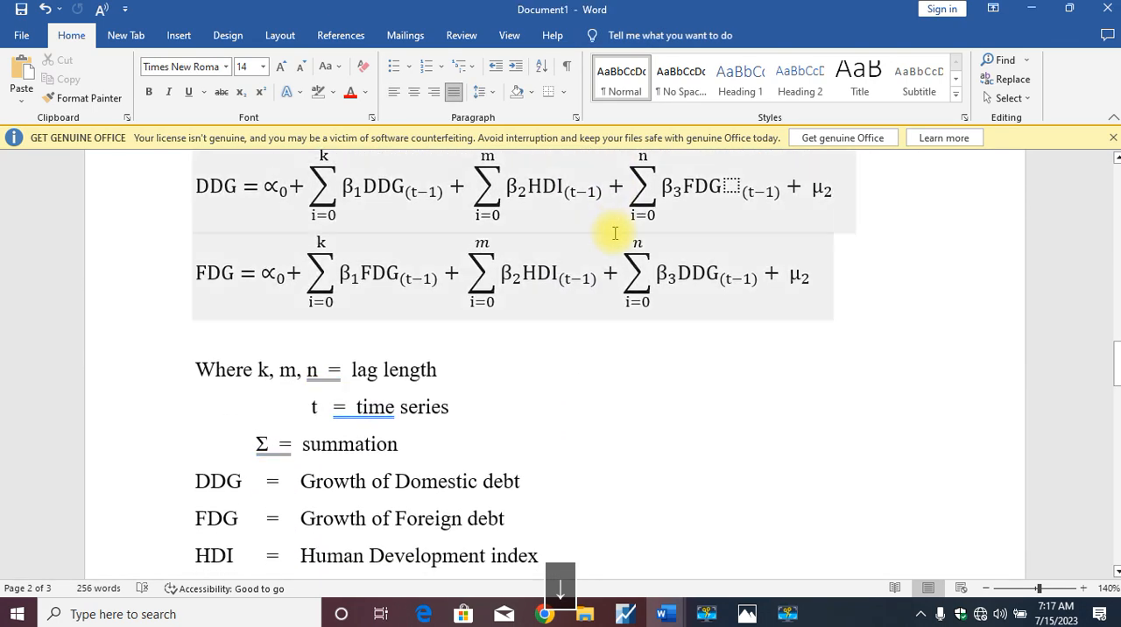
- Scroll past the notation list to the ΔHDI and ΔDDG error-correction equations on page 3
{"action": "scroll", "scroll_direction": "down", "scroll_amount": 3}
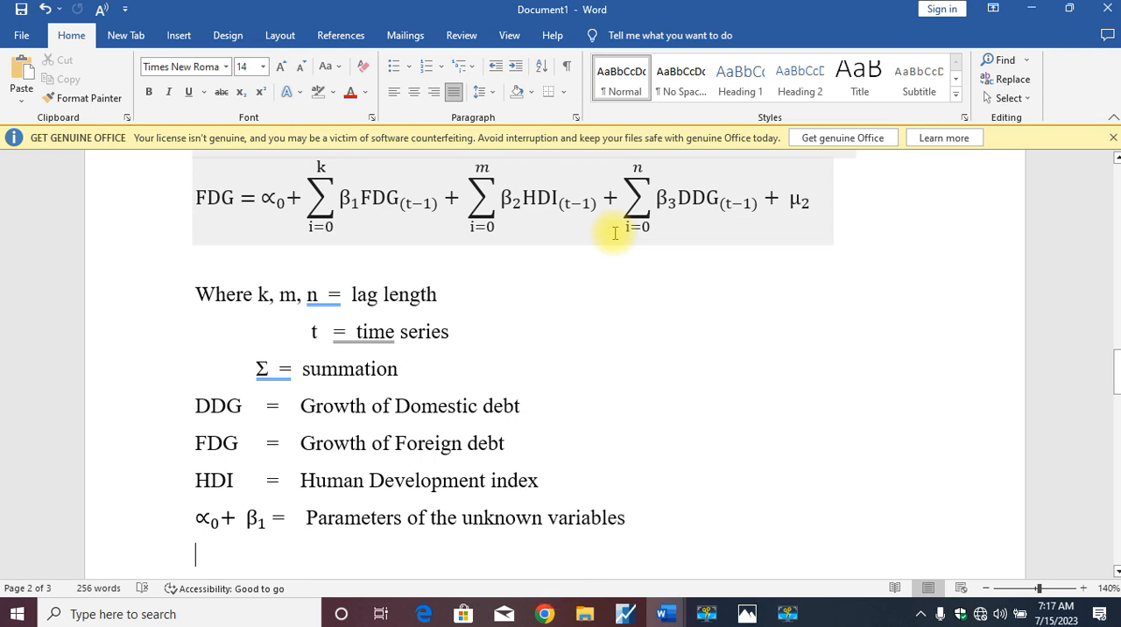
{"action": "scroll", "scroll_direction": "down", "scroll_amount": 3}
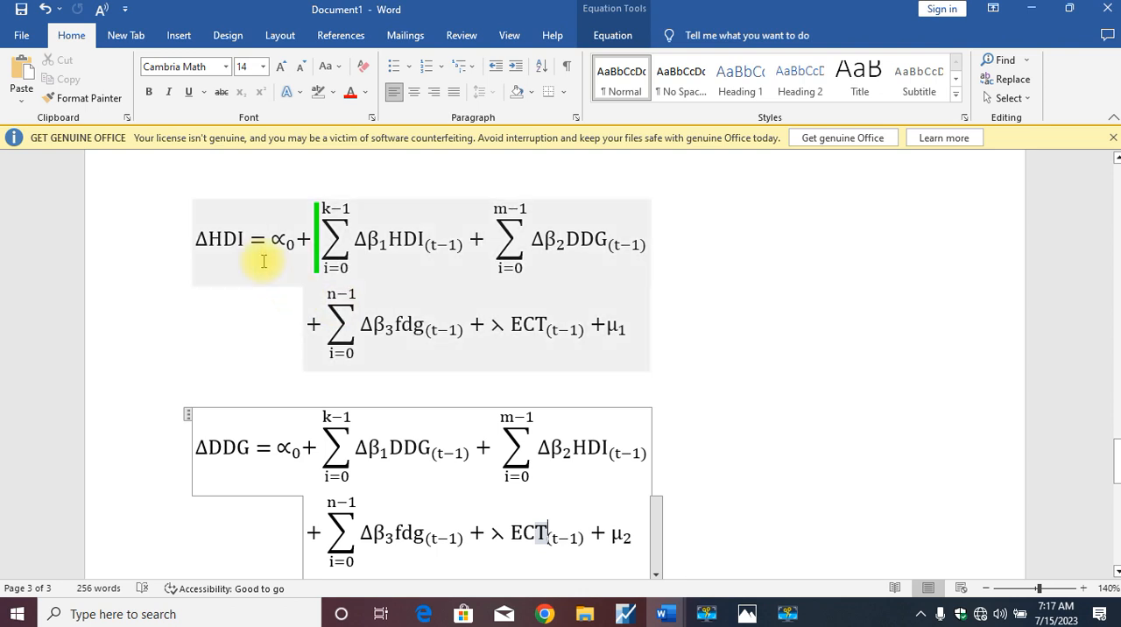
{"action": "mouse_move", "coordinate": [250, 254]}
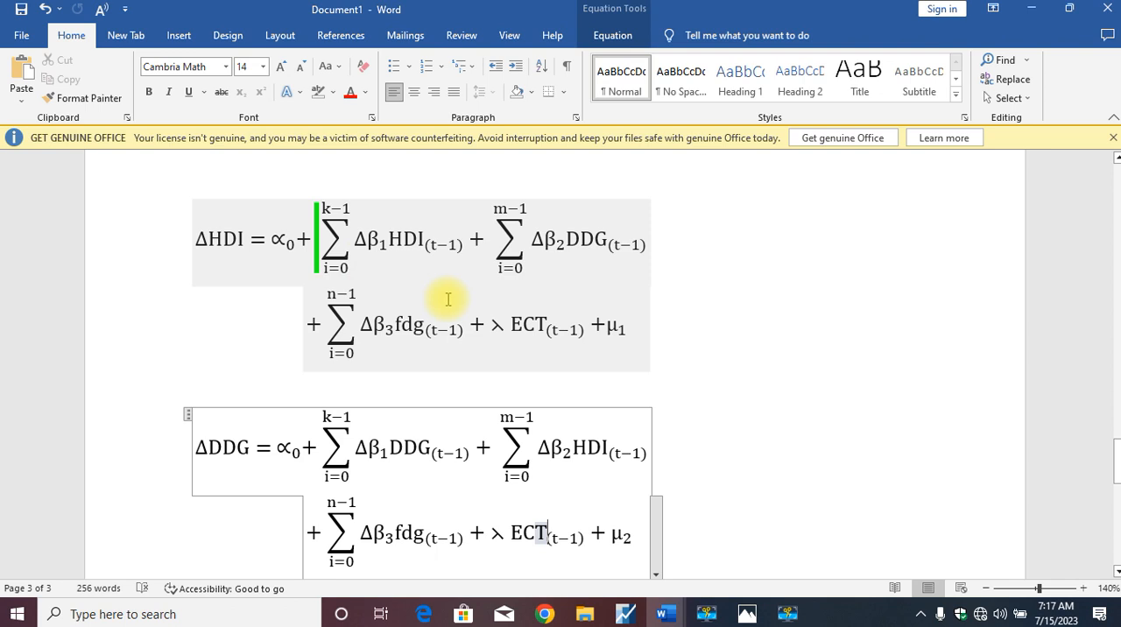
{"action": "mouse_move", "coordinate": [417, 309]}
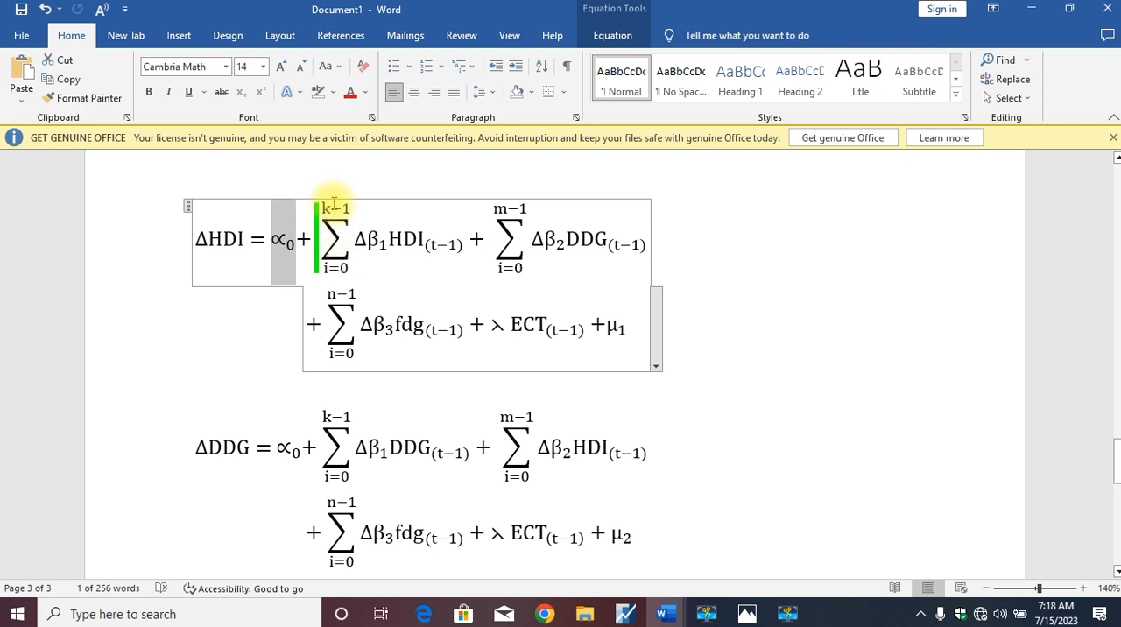
{"action": "mouse_move", "coordinate": [450, 225]}
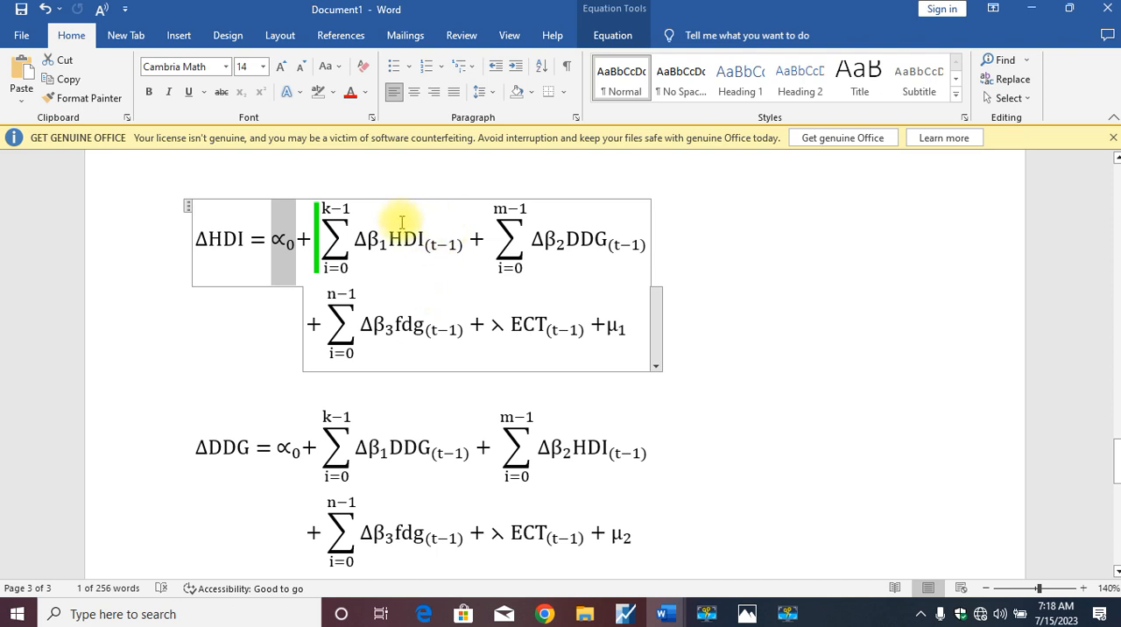
{"action": "mouse_move", "coordinate": [510, 208]}
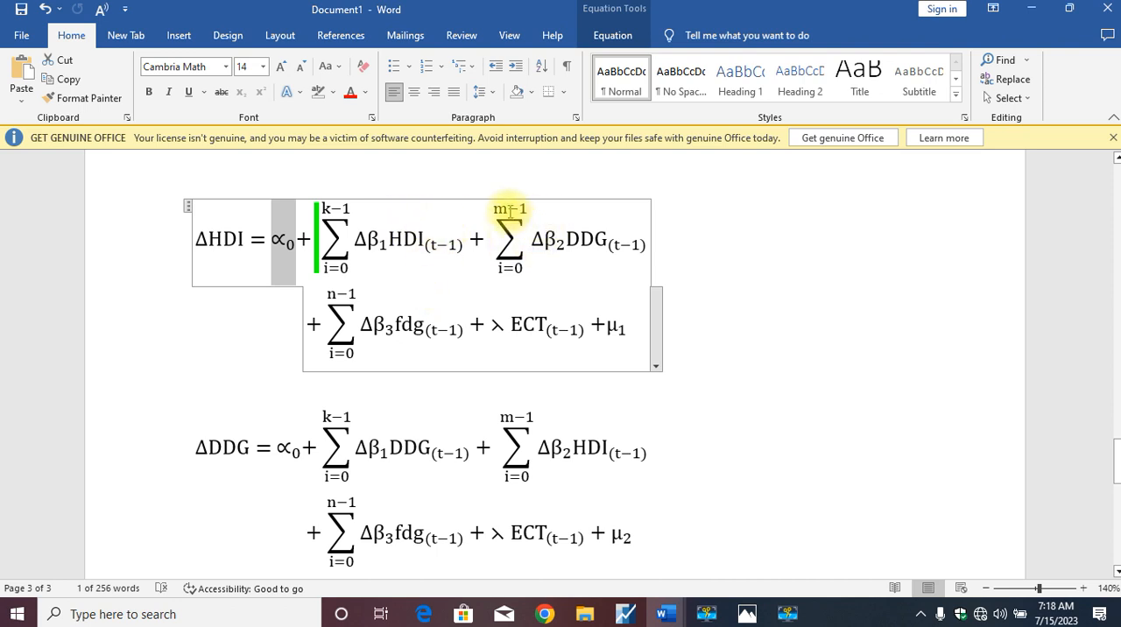
{"action": "mouse_move", "coordinate": [326, 301]}
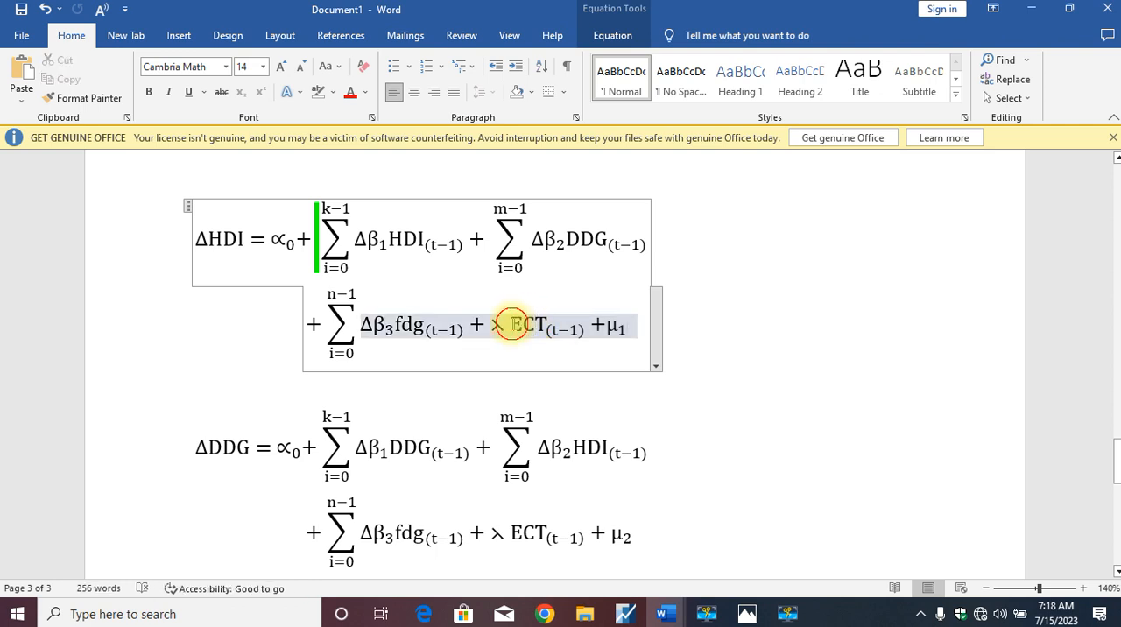
{"action": "mouse_move", "coordinate": [560, 379]}
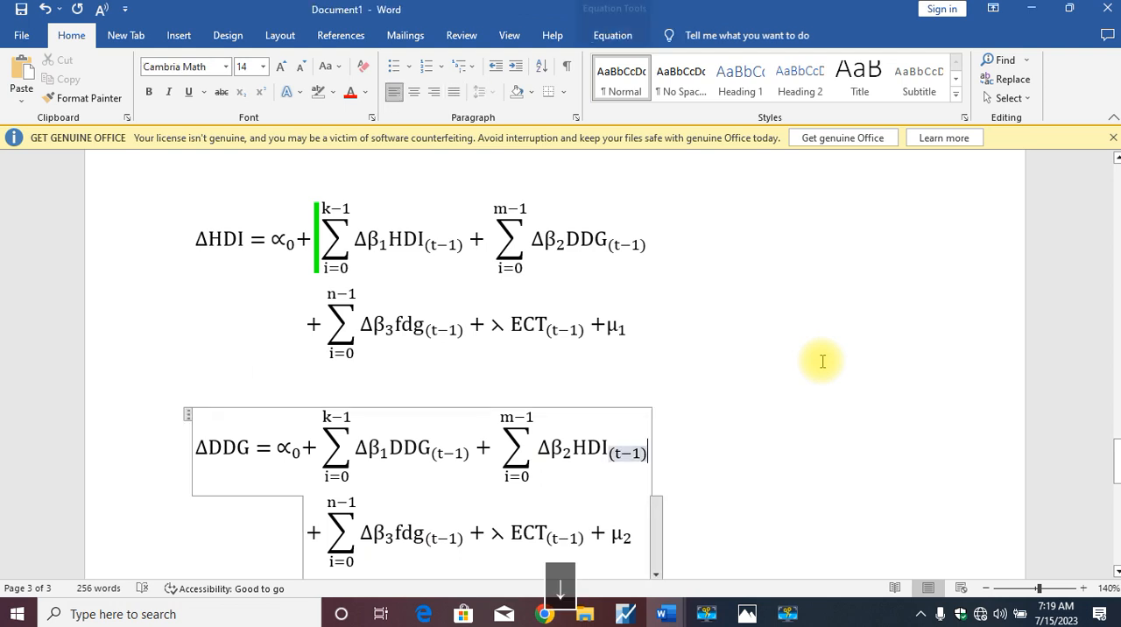
- Scroll down to the ΔFDG error-correction equation with ECT(t−1) and μ3
{"action": "scroll", "scroll_direction": "down", "scroll_amount": 3}
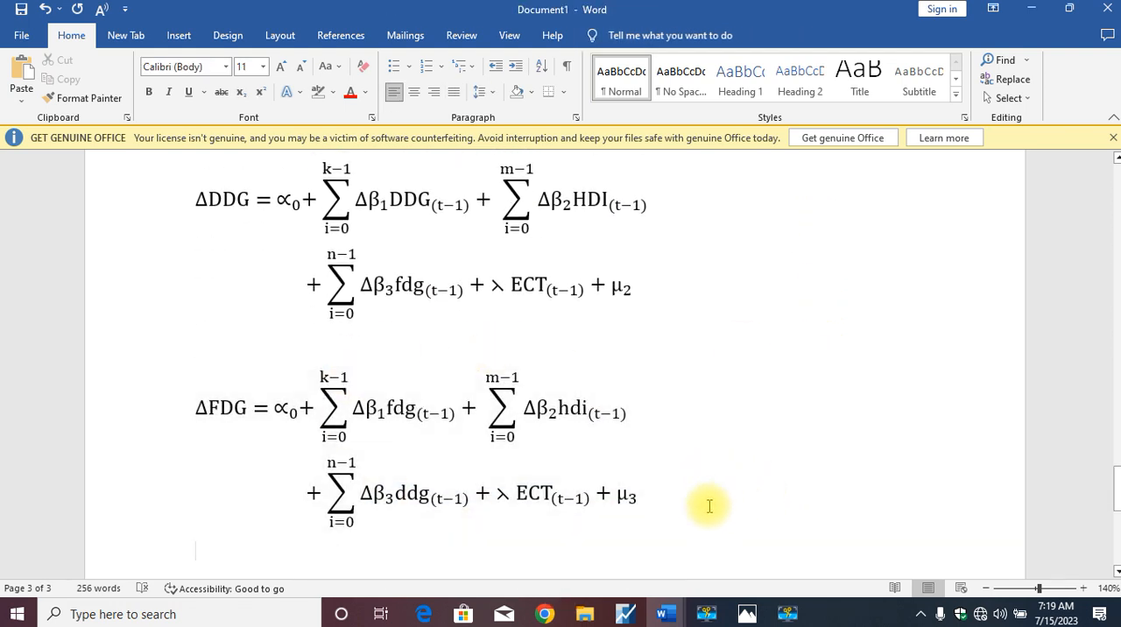
{"action": "mouse_move", "coordinate": [700, 508]}
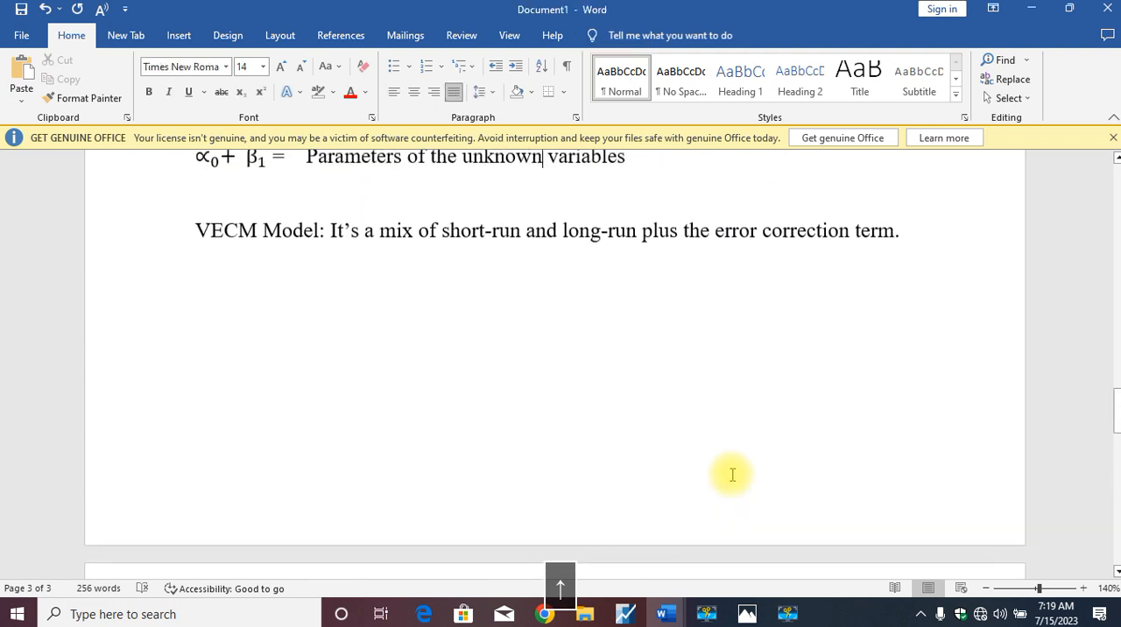
- Scroll up to the notation list and select FDG there
{"action": "scroll", "scroll_direction": "up", "scroll_amount": 3}
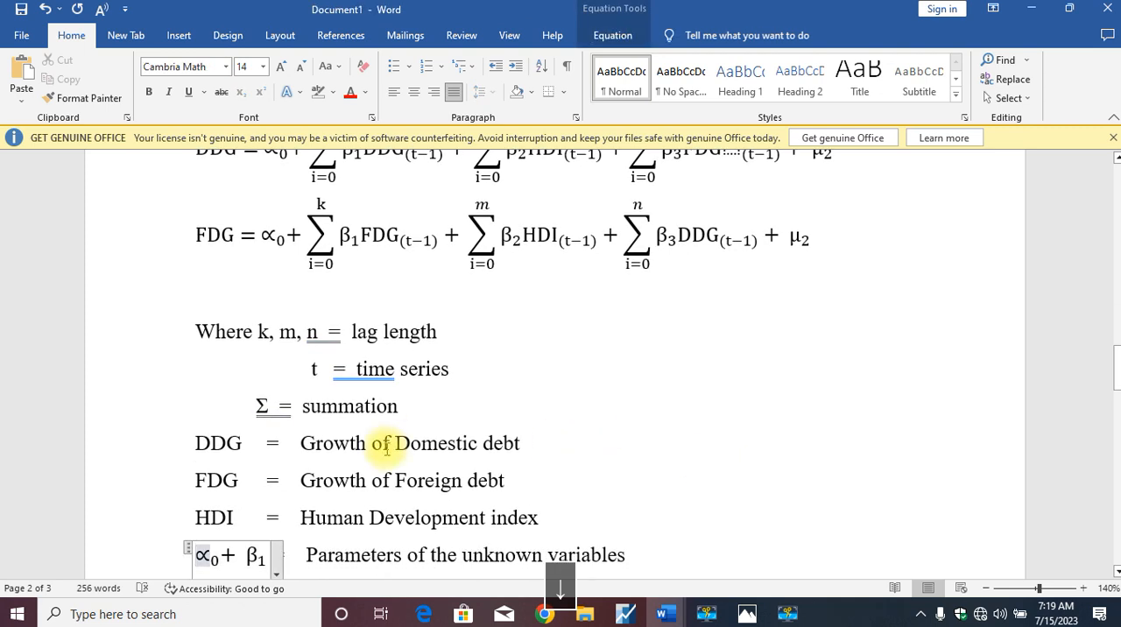
{"action": "mouse_move", "coordinate": [410, 458]}
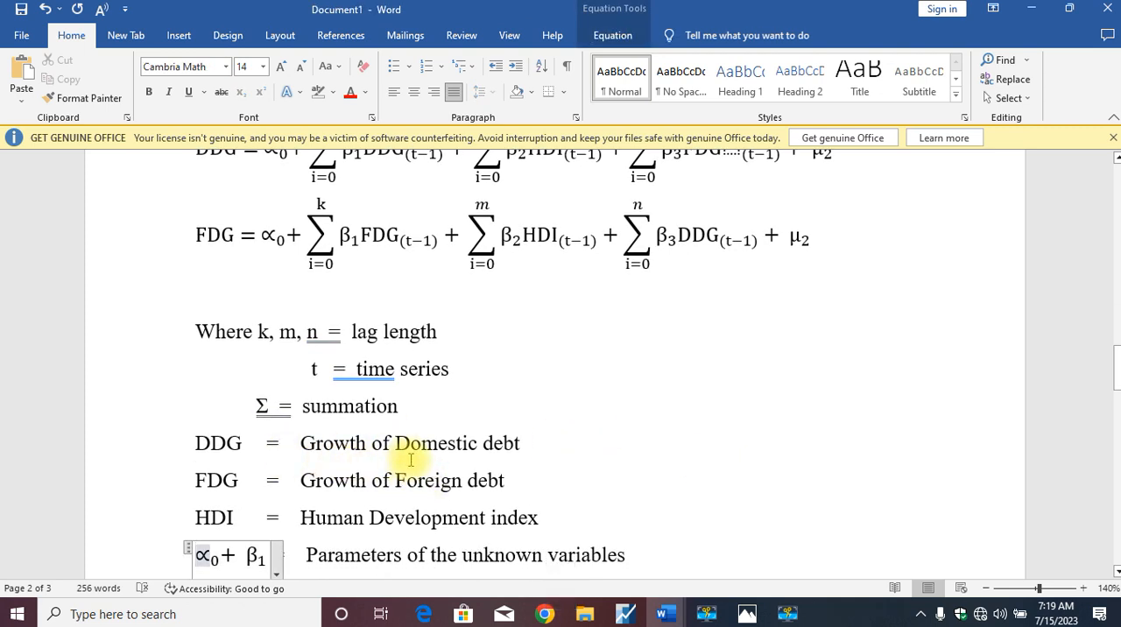
{"action": "double_click", "coordinate": [217, 480]}
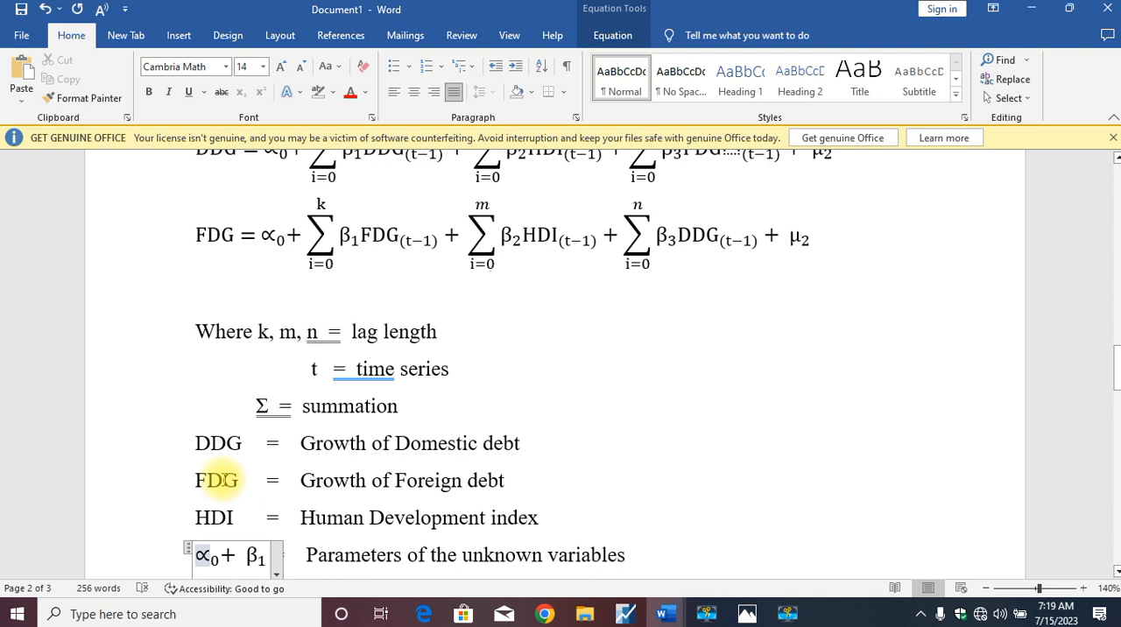
{"action": "mouse_move", "coordinate": [407, 511]}
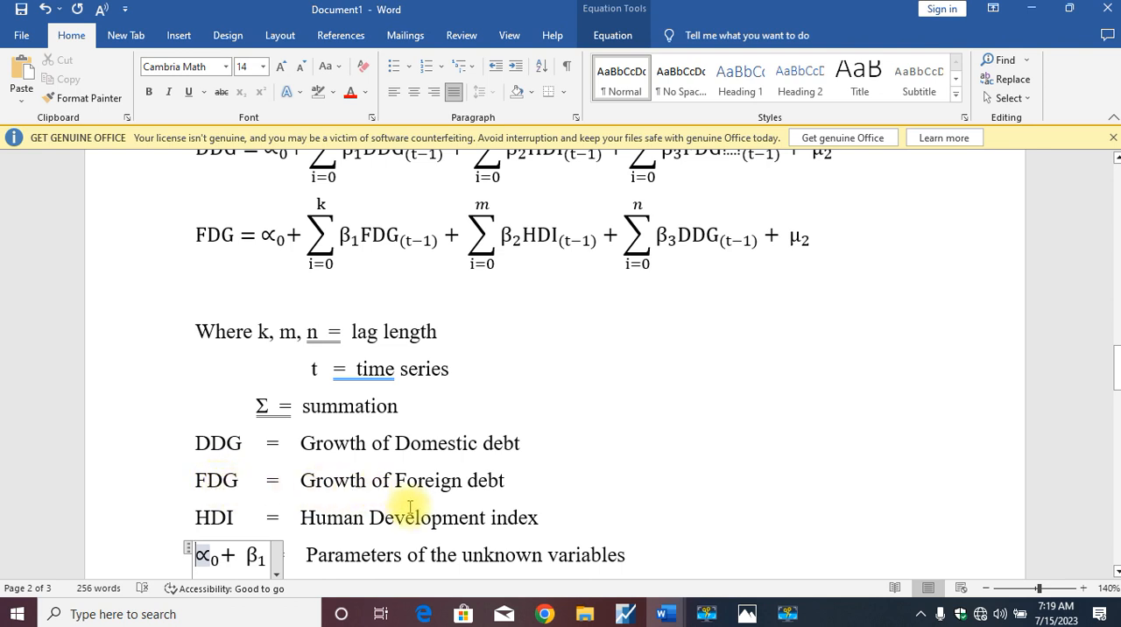
{"action": "mouse_move", "coordinate": [343, 539]}
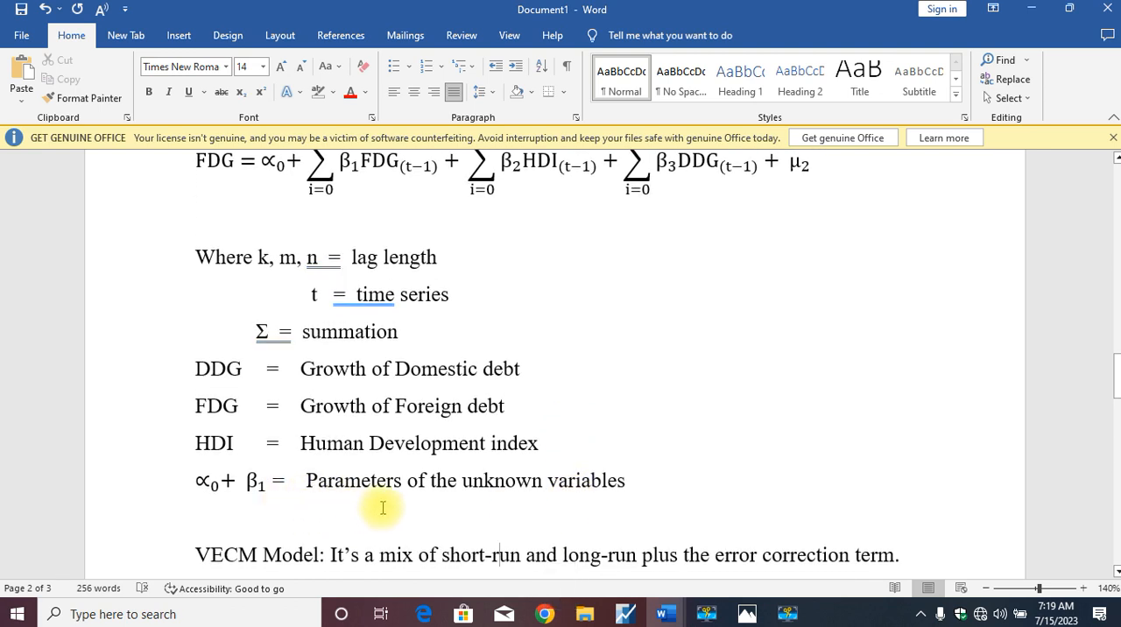
{"action": "mouse_move", "coordinate": [626, 348]}
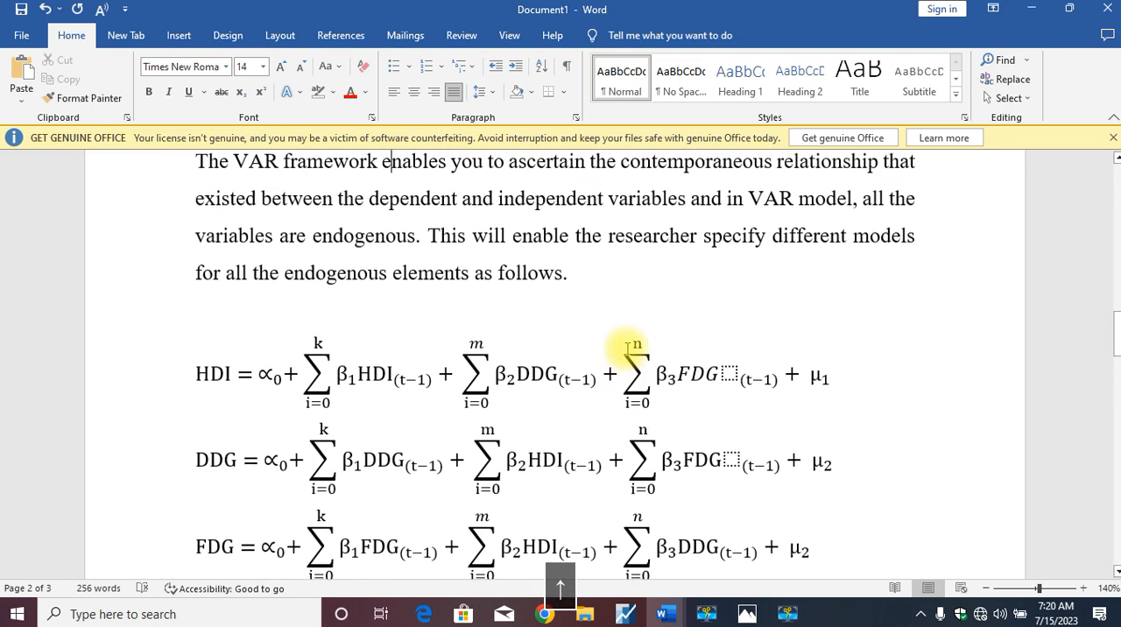
{"action": "scroll", "scroll_direction": "down", "scroll_amount": 3}
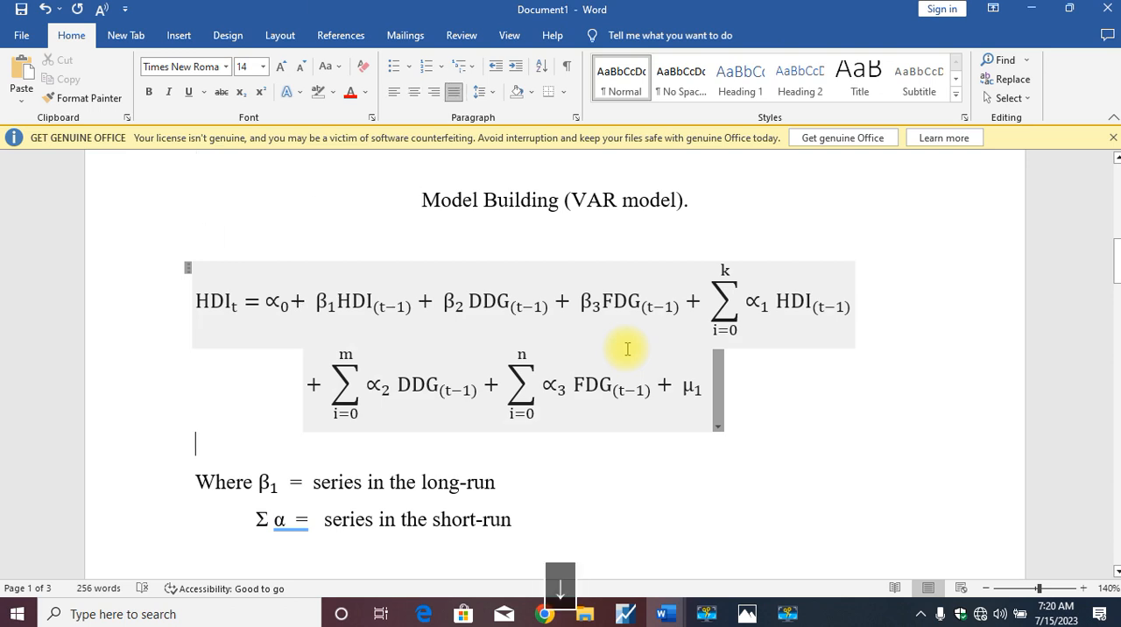
{"action": "scroll", "scroll_direction": "down", "scroll_amount": 3}
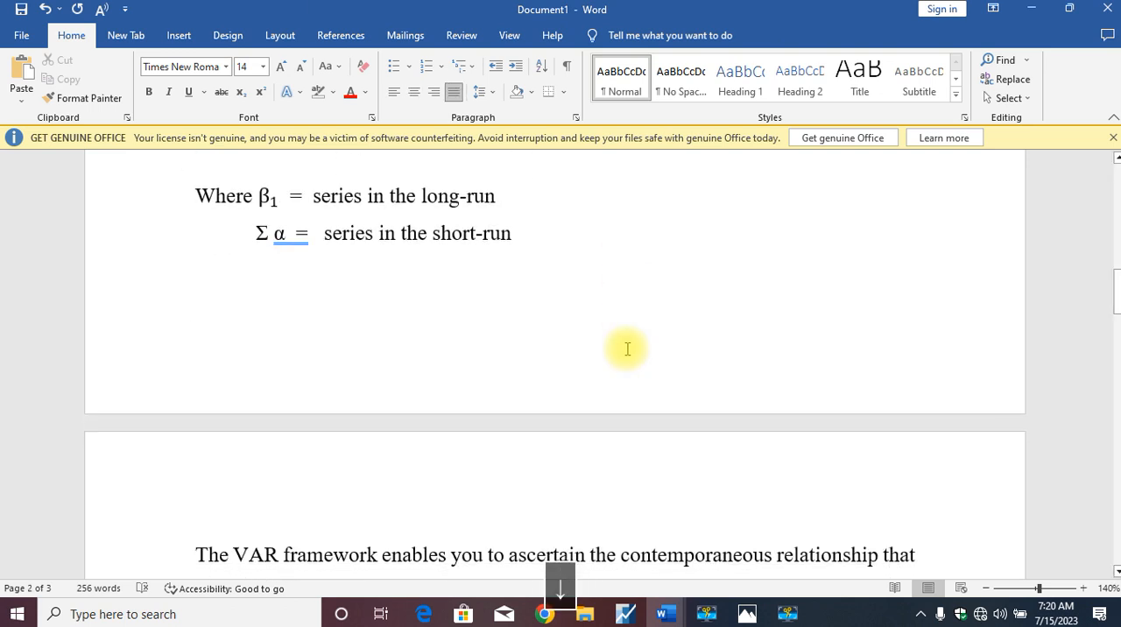
{"action": "scroll", "scroll_direction": "down", "scroll_amount": 3}
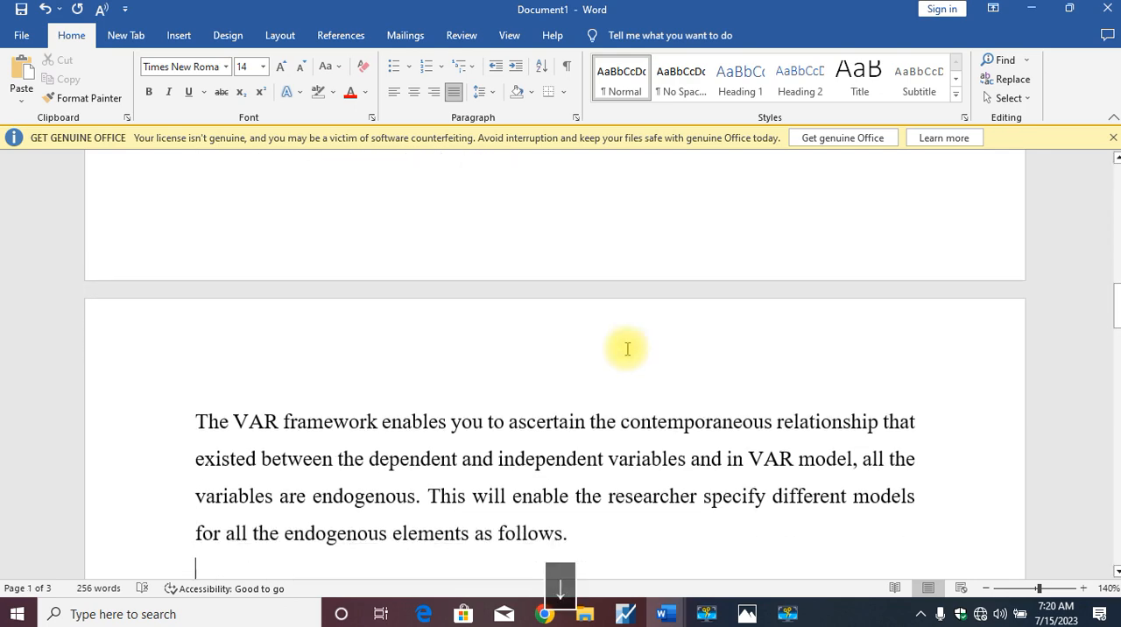
{"action": "scroll", "scroll_direction": "down", "scroll_amount": 3}
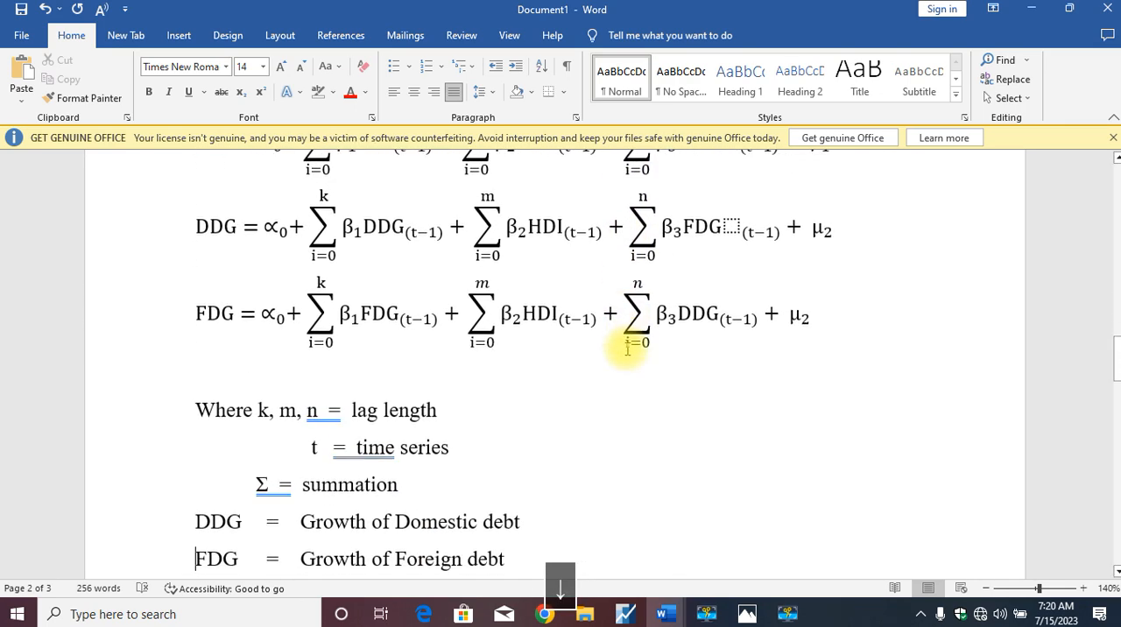